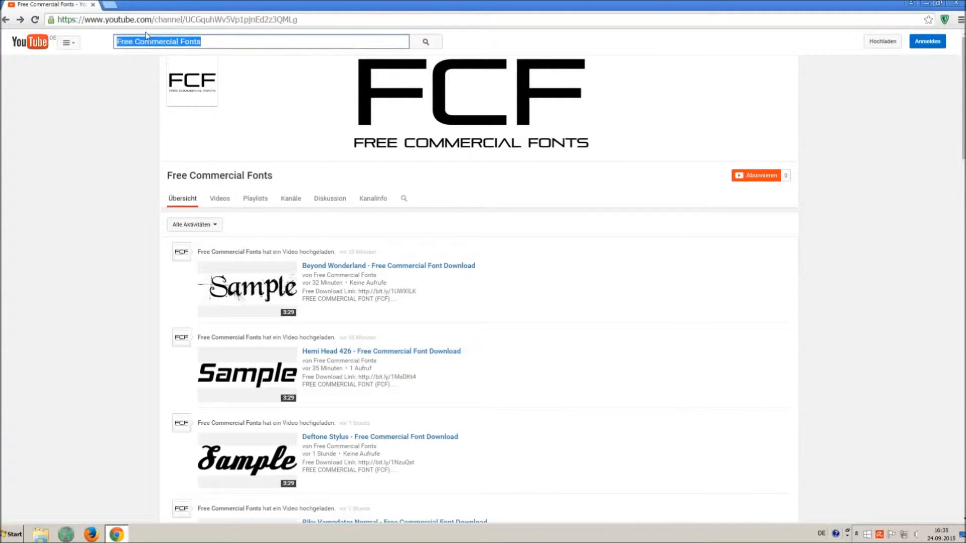
# Step: Open the Riky Vampdator Normal font video on YouTube and follow its free download link
pyautogui.click(247, 41)
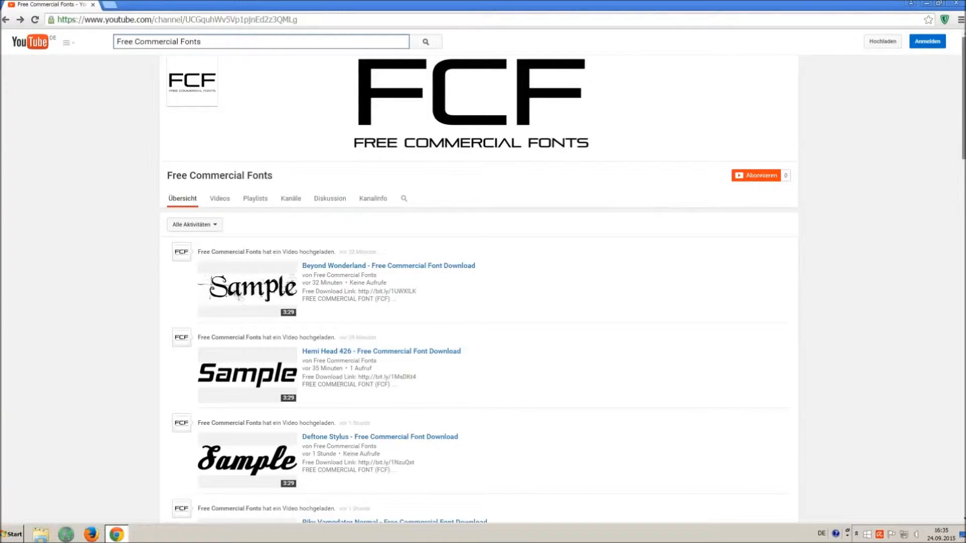
pyautogui.scroll(-3)
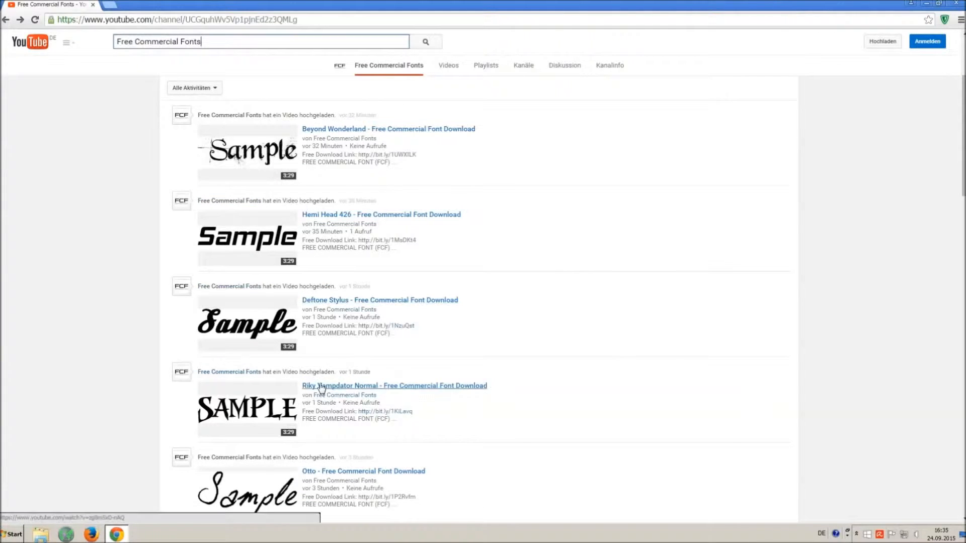
pyautogui.click(395, 385)
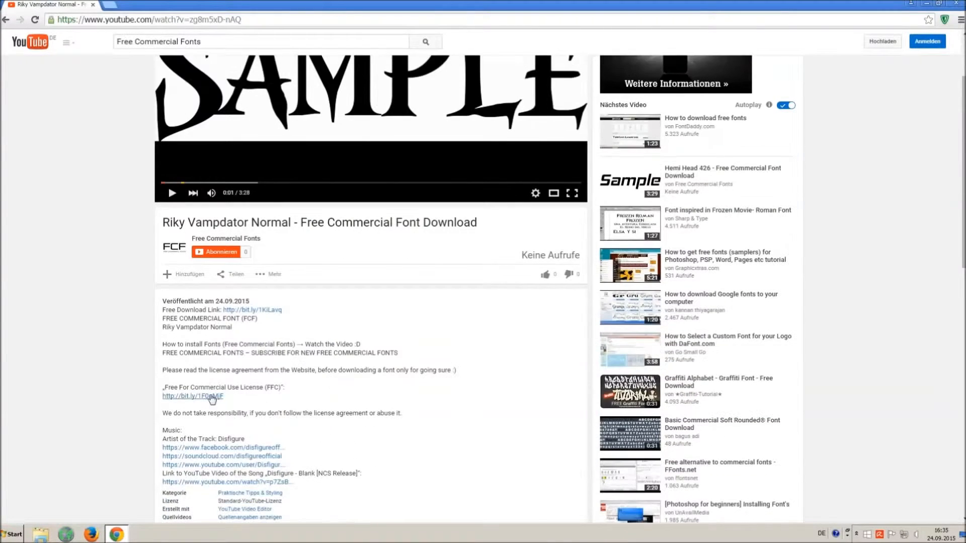
pyautogui.moveTo(161, 370); pyautogui.dragTo(226, 396)
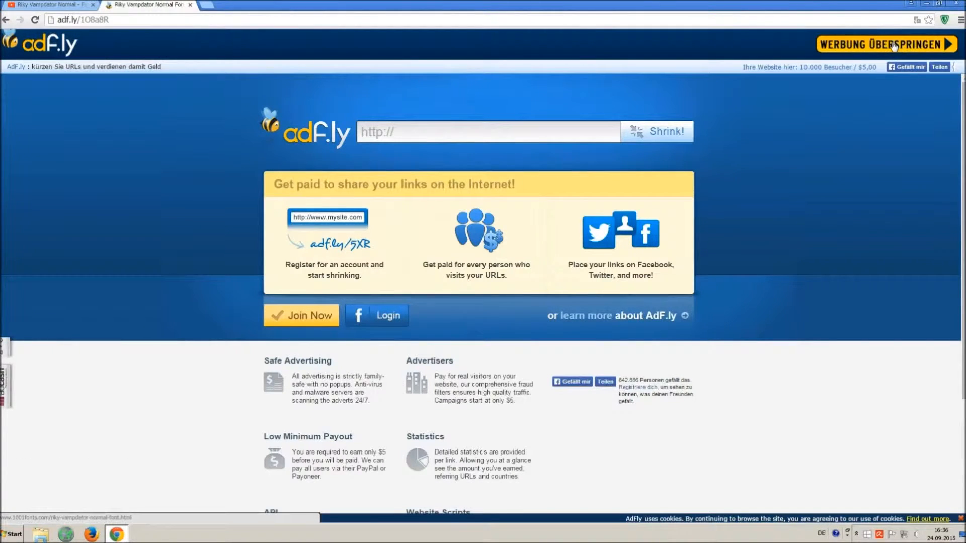
# Step: Skip the adf.ly ad to reach the Riky Vampdator Normal page on 1001fonts
pyautogui.click(885, 44)
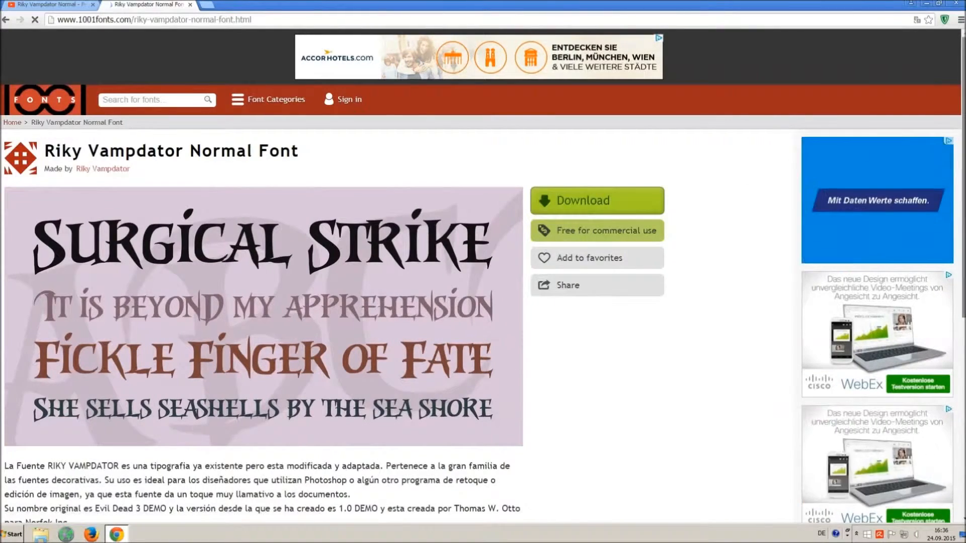
# Step: Download the Riky Vampdator Normal TTF file from the Styles section
pyautogui.scroll(-3)
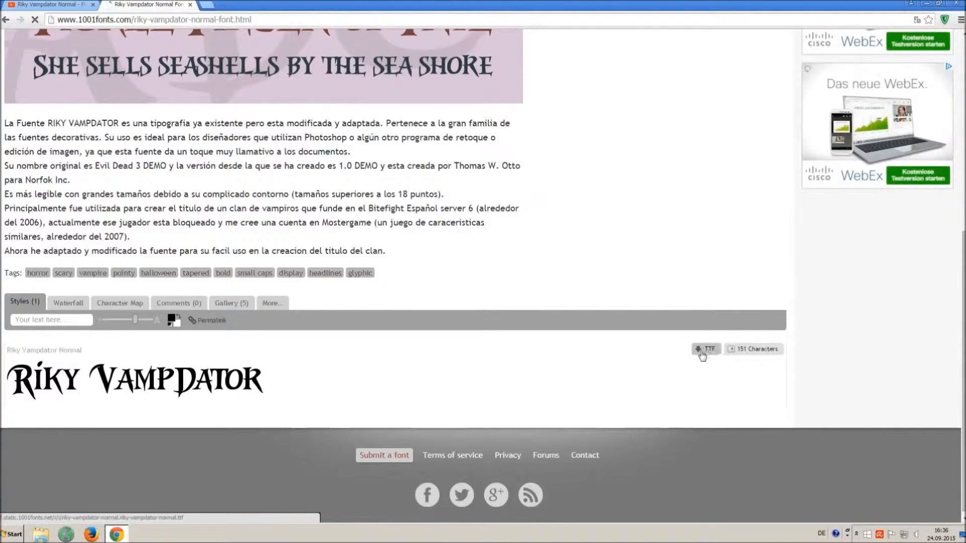
pyautogui.click(706, 349)
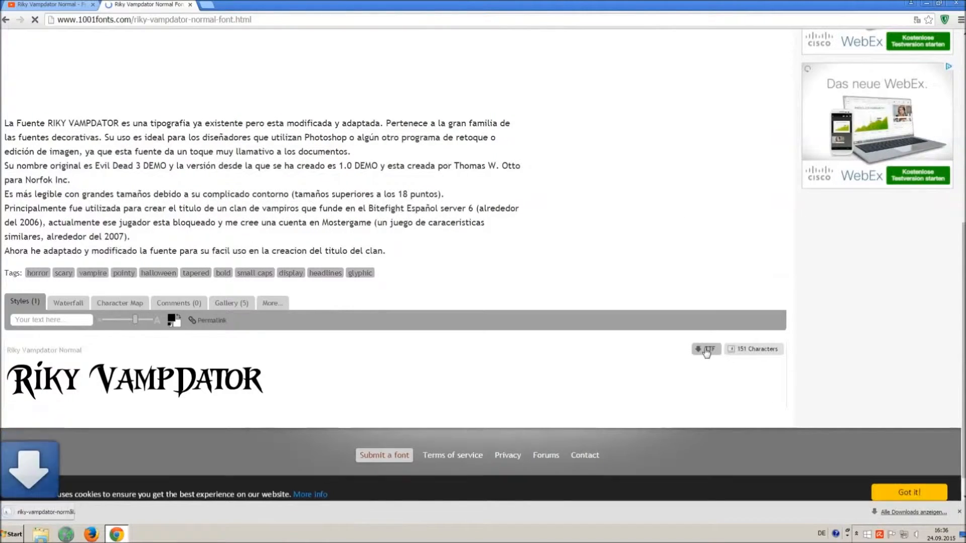
pyautogui.click(706, 349)
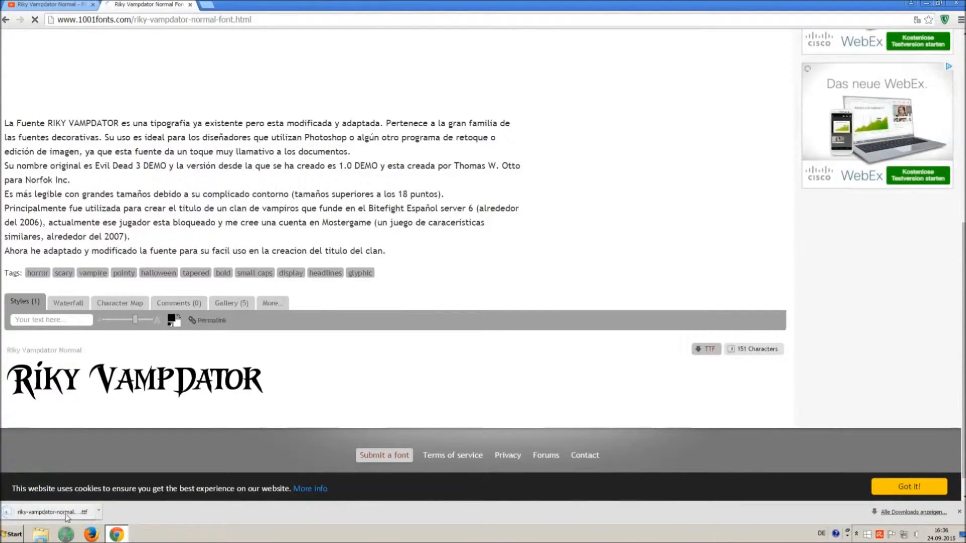
pyautogui.click(12, 533)
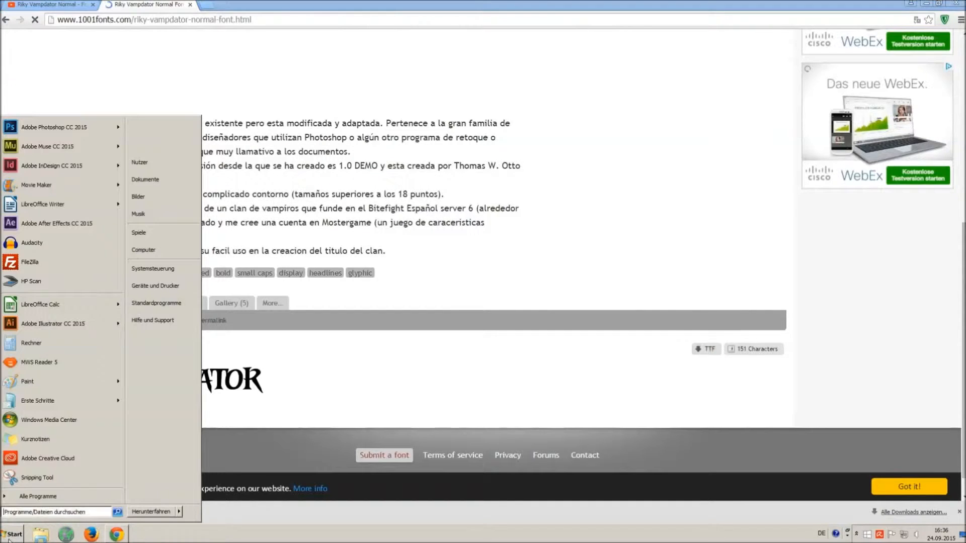
# Step: Search Control Panel for 'font' and open the Schriftarten folder listing 208 installed fonts
pyautogui.click(152, 268)
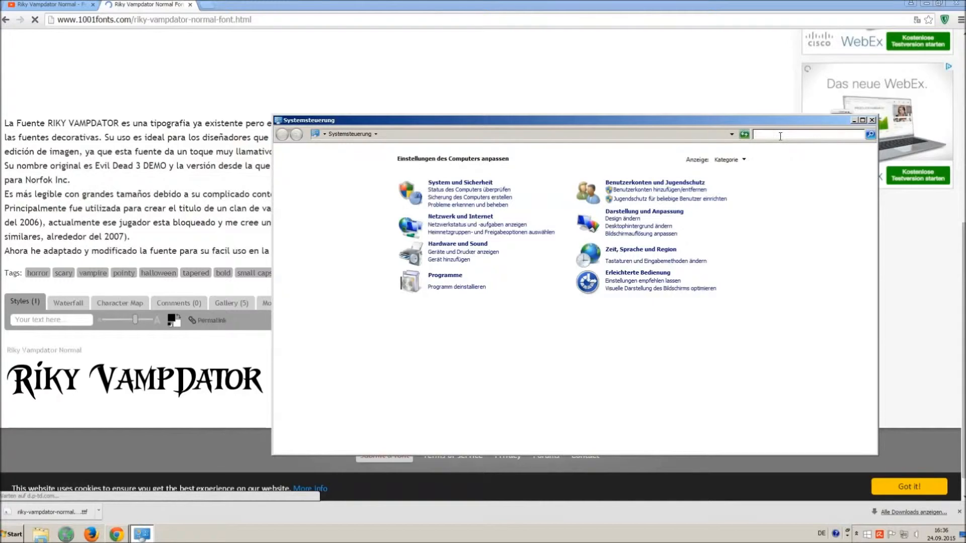
pyautogui.write('font')
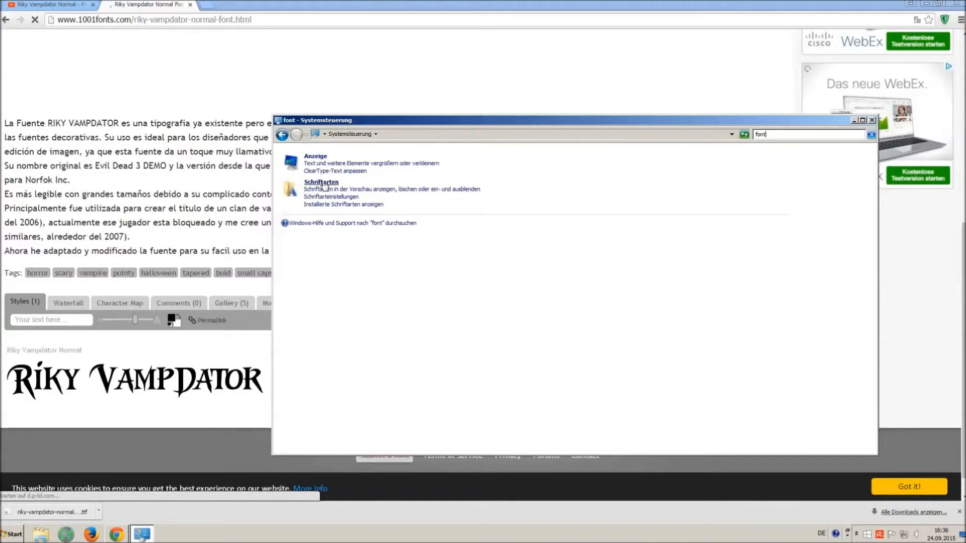
pyautogui.click(321, 182)
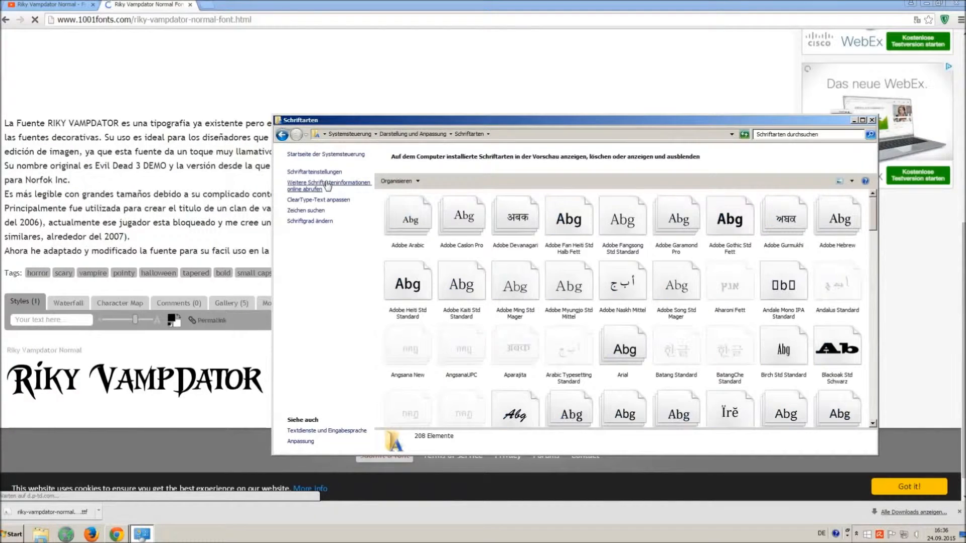
pyautogui.moveTo(383, 193)
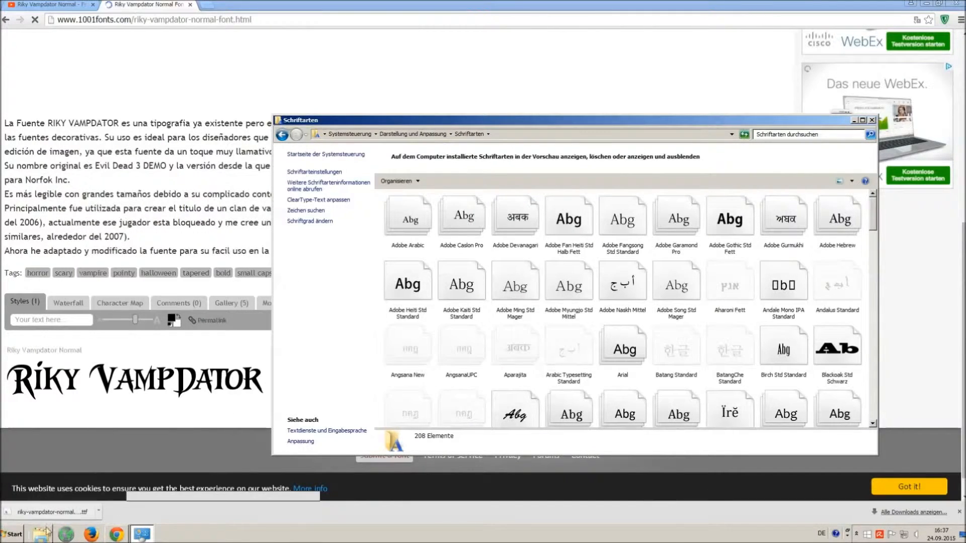
pyautogui.click(11, 533)
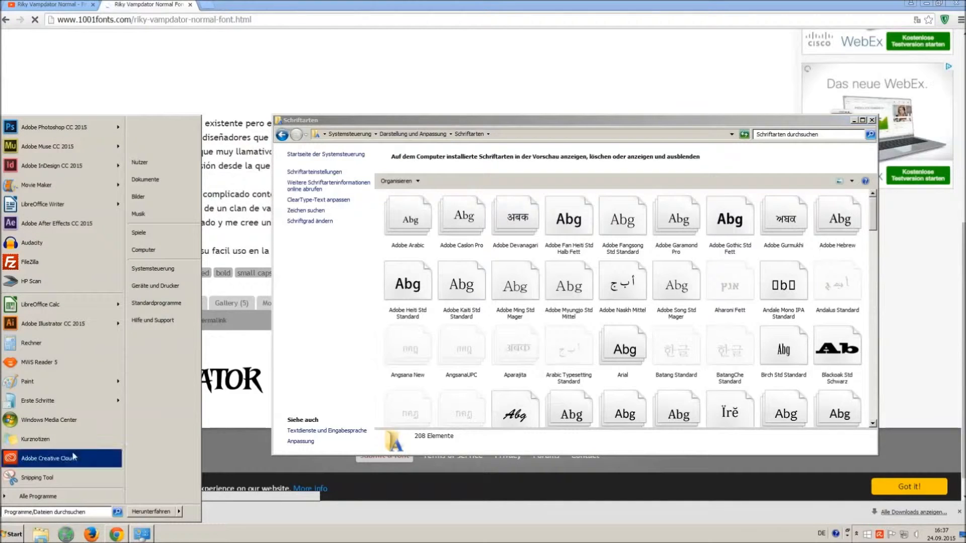
# Step: Open the riky-vampdator-normal font file from Downloads, then return to the desktop
pyautogui.click(143, 249)
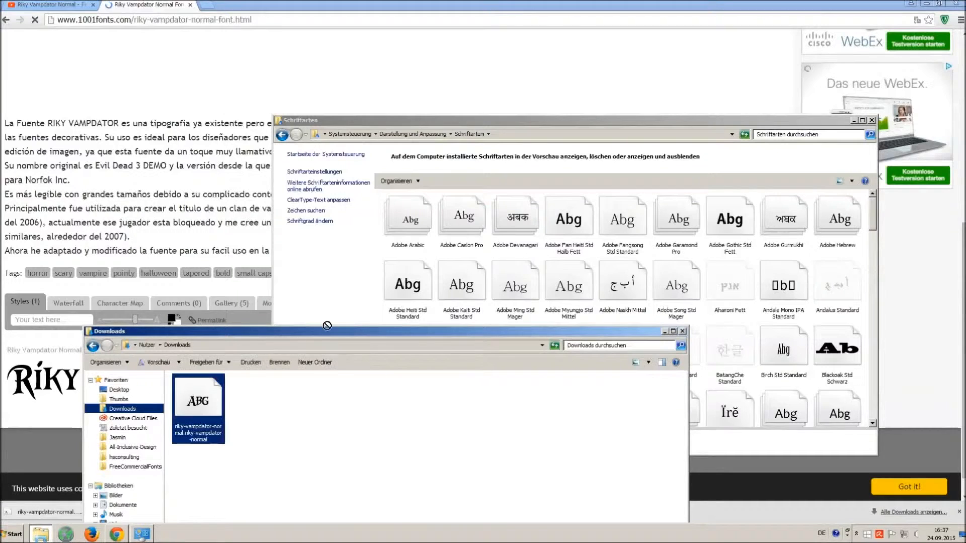
pyautogui.doubleClick(198, 396)
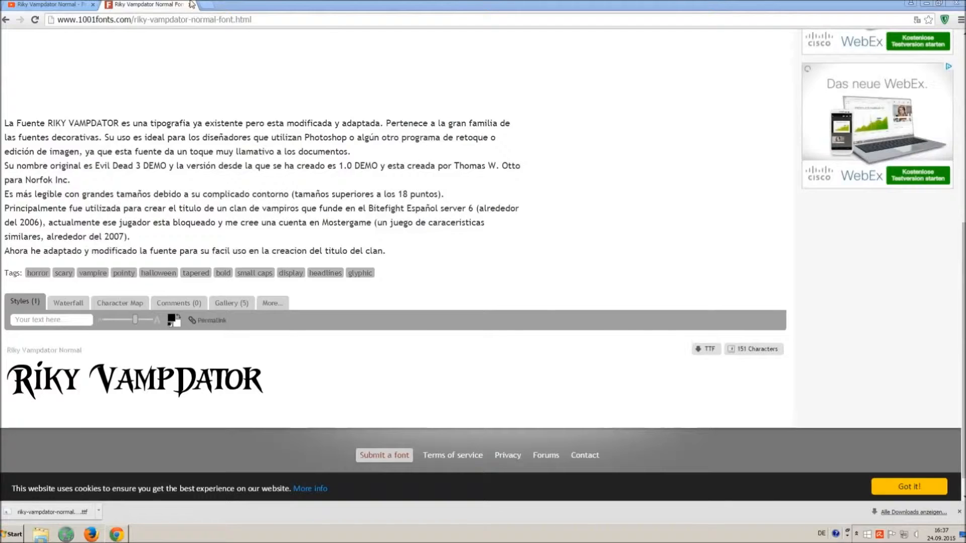
pyautogui.click(93, 4)
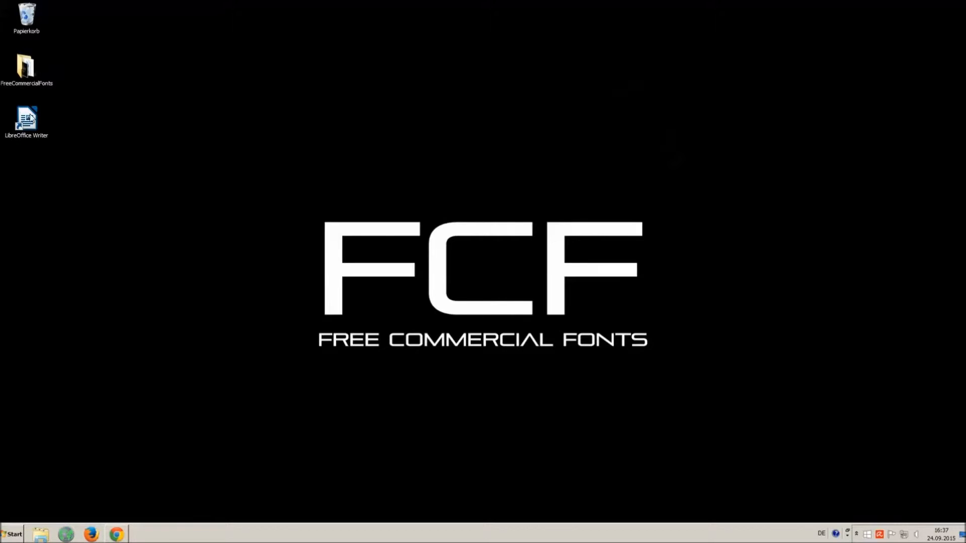
# Step: Start a blank Writer document and type 'O MG THIS VOICE IS SO ANNOYING!!!'
pyautogui.doubleClick(26, 118)
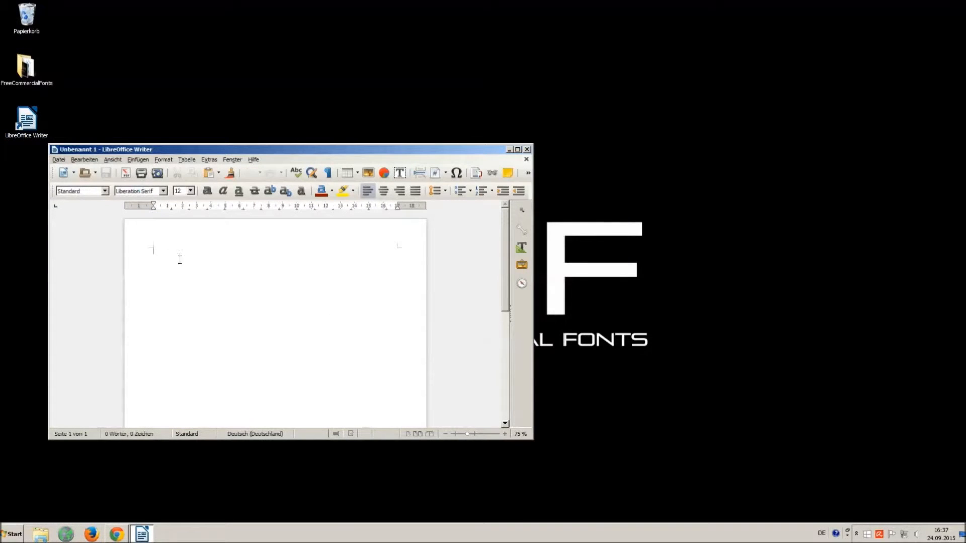
pyautogui.moveTo(198, 277)
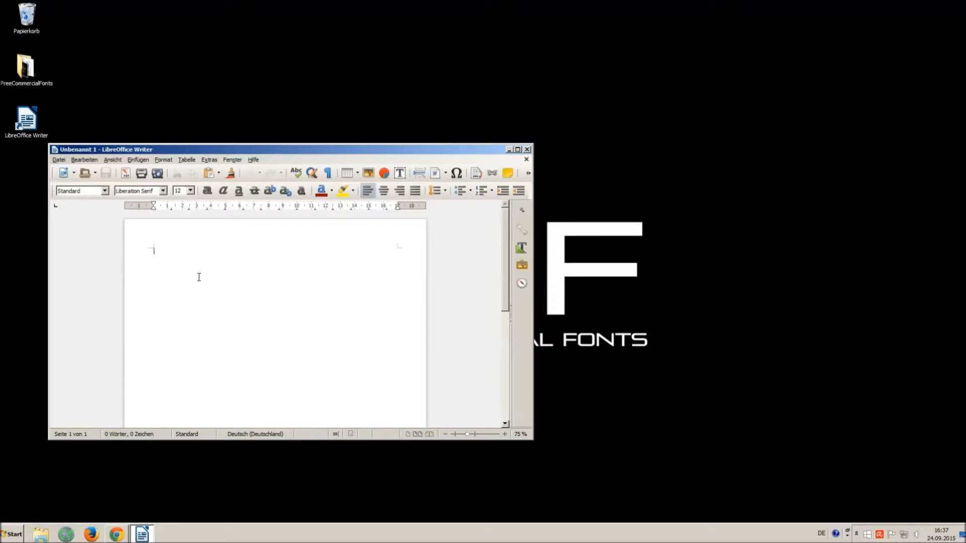
pyautogui.write('O M')
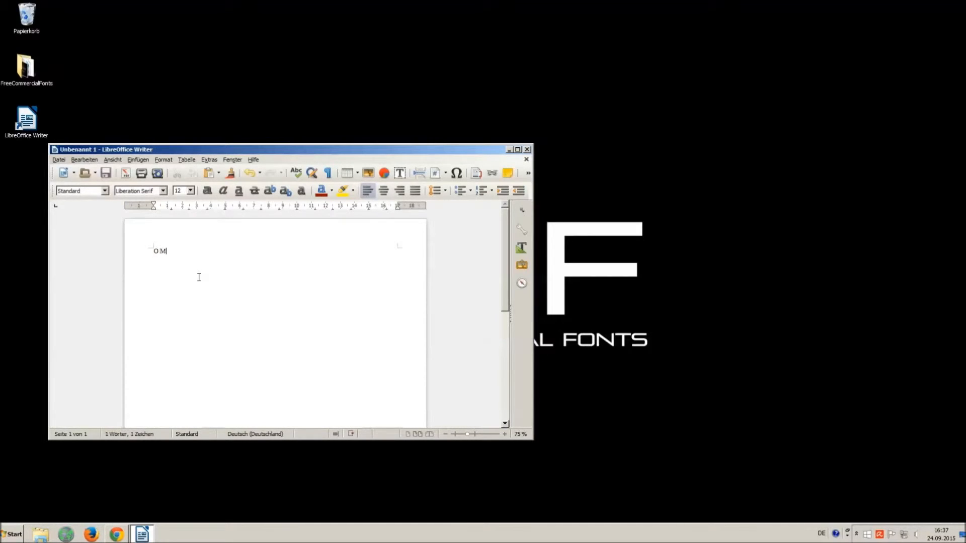
pyautogui.write('G THIS')
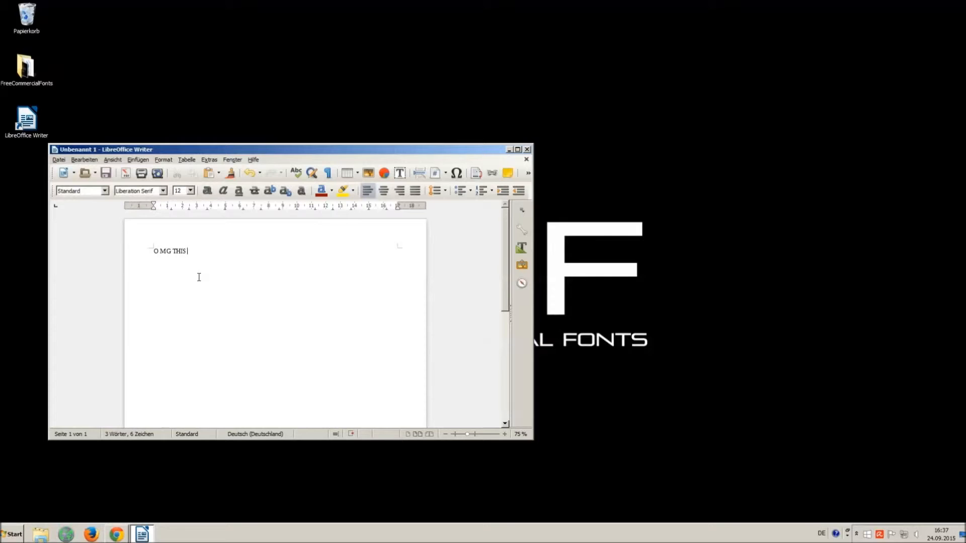
pyautogui.write('VOICE IS SO')
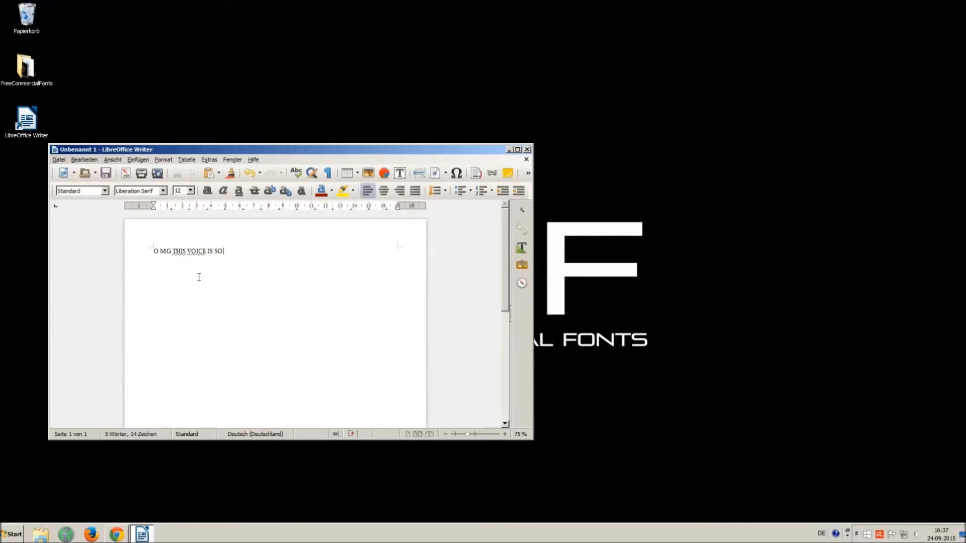
pyautogui.write('ANNOYING')
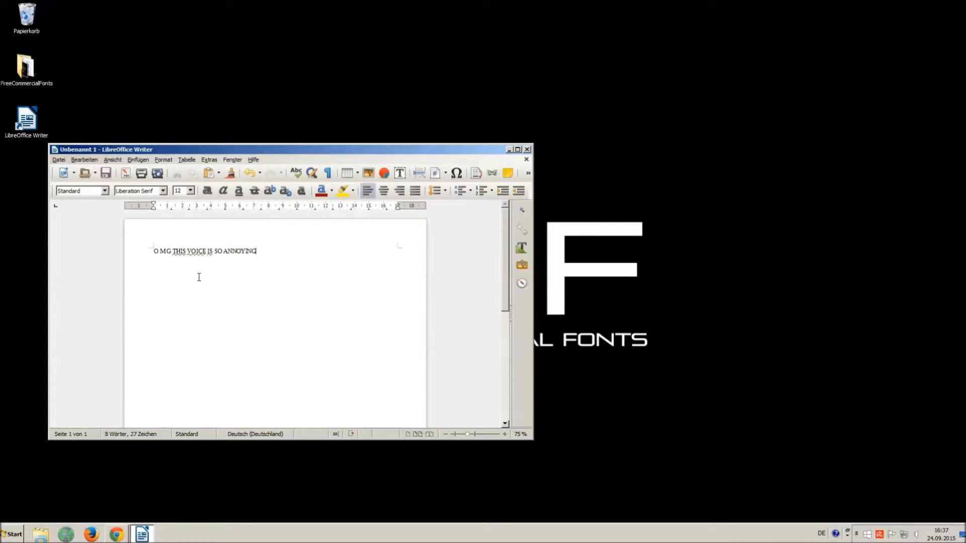
pyautogui.write('!!! :)')
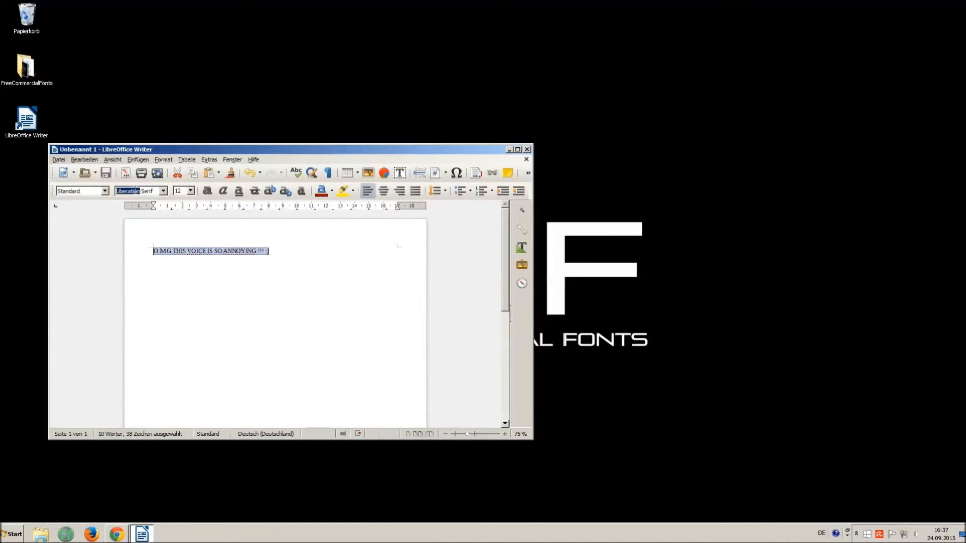
pyautogui.moveTo(81, 190)
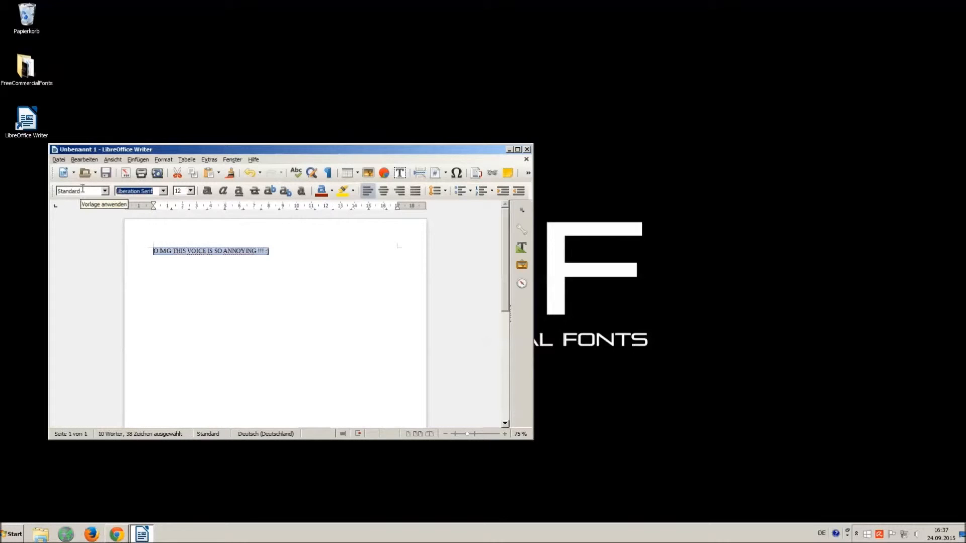
# Step: Set the sentence in Riky Vampdator Normal at font size 16
pyautogui.write('Vam')
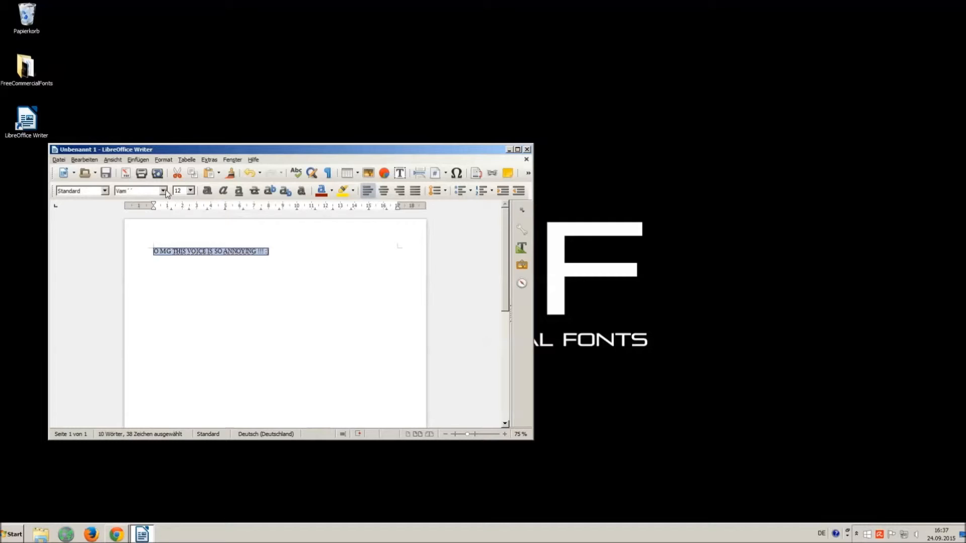
pyautogui.click(163, 190)
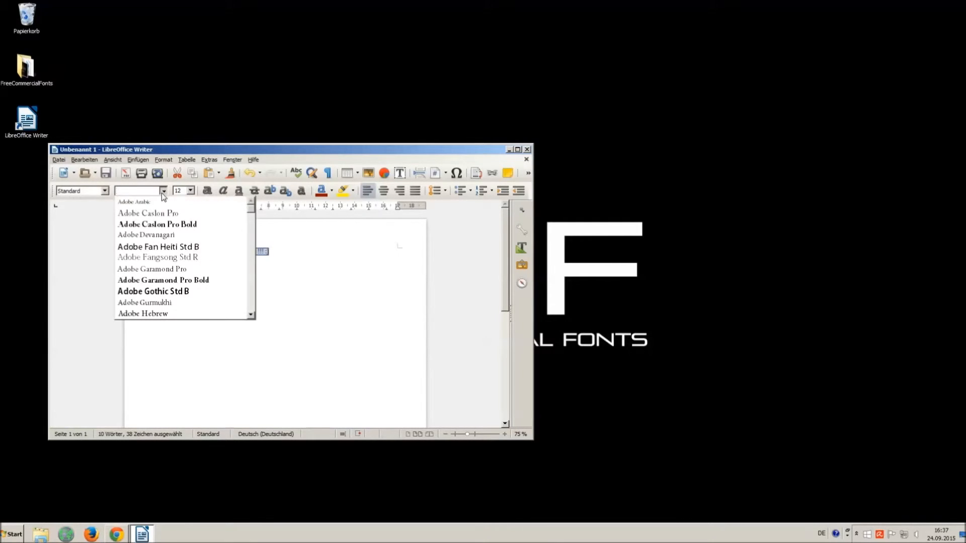
pyautogui.scroll(-3)
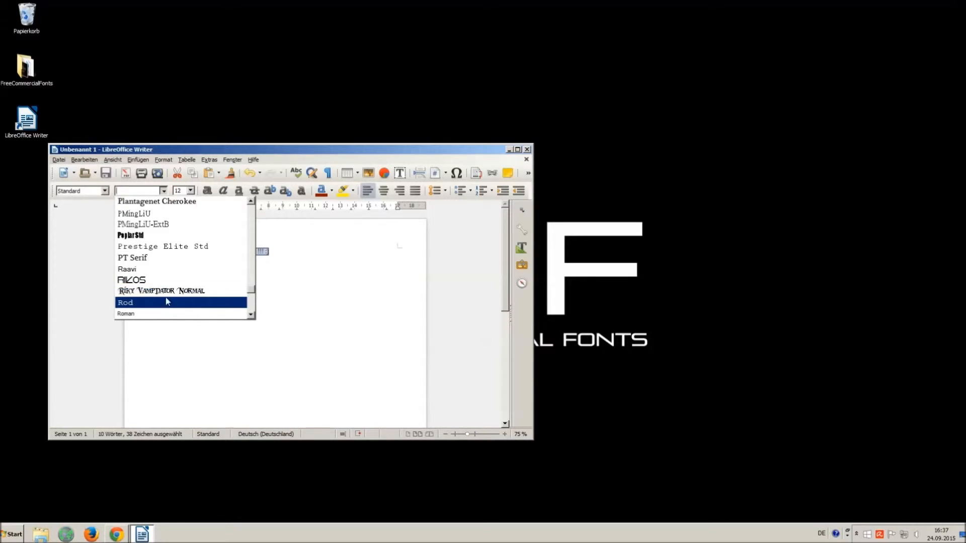
pyautogui.click(161, 289)
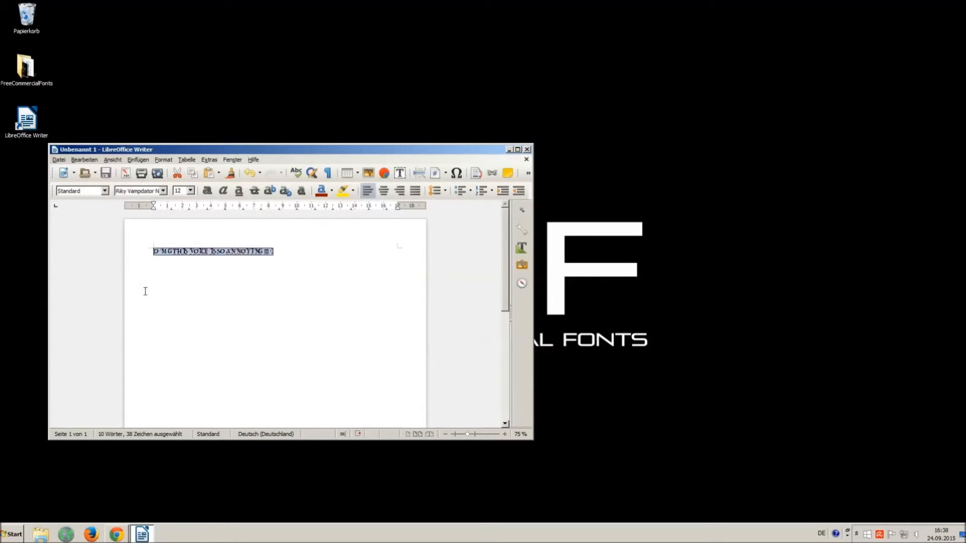
pyautogui.click(191, 190)
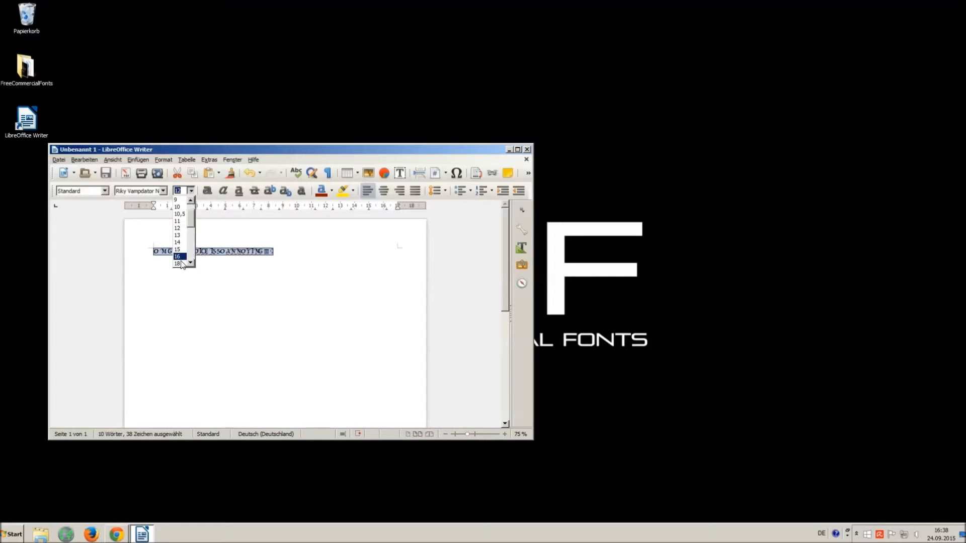
pyautogui.click(177, 256)
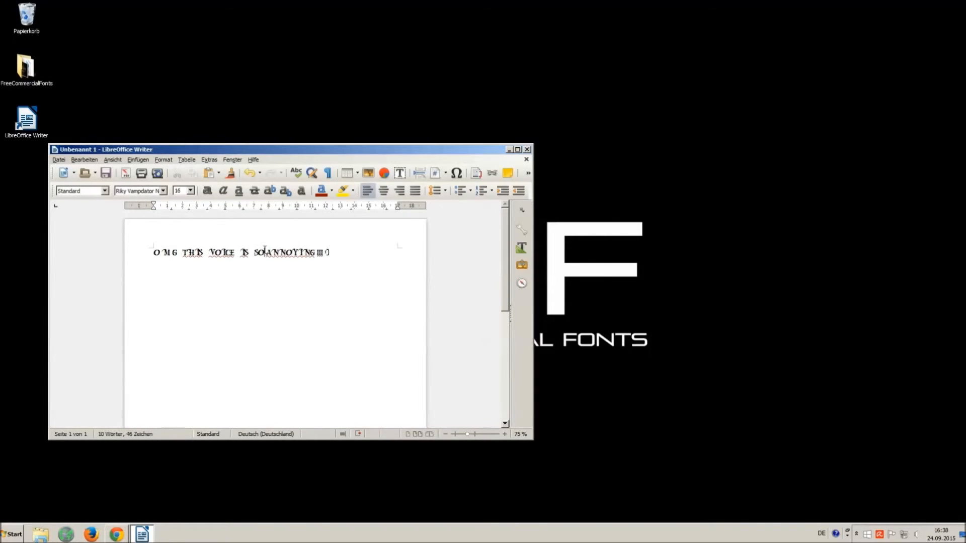
pyautogui.write('" "')
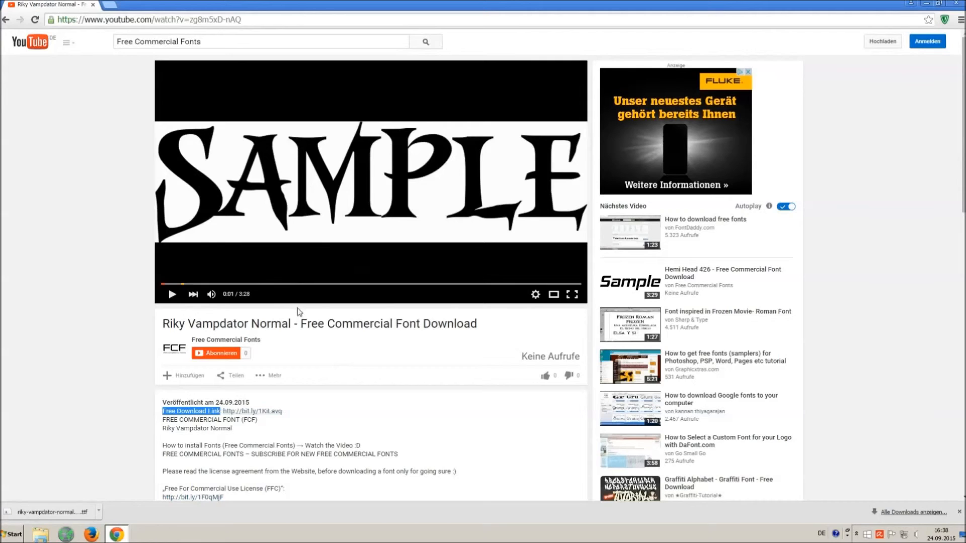
pyautogui.moveTo(547, 375)
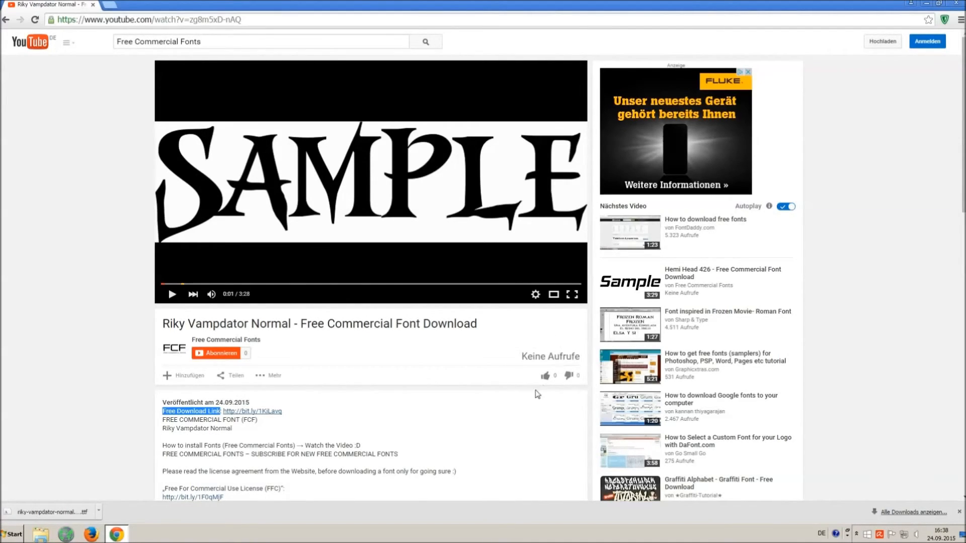
pyautogui.moveTo(544, 375)
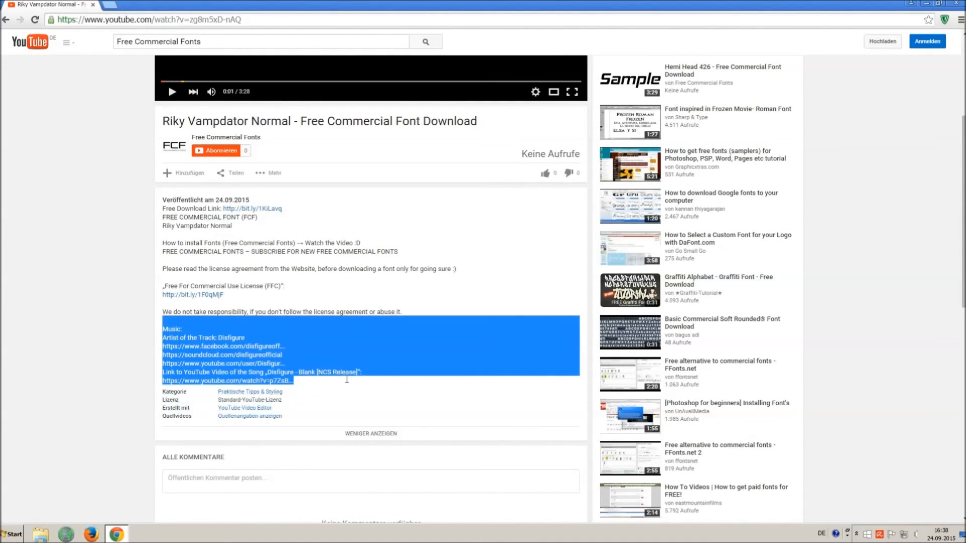
pyautogui.moveTo(453, 344)
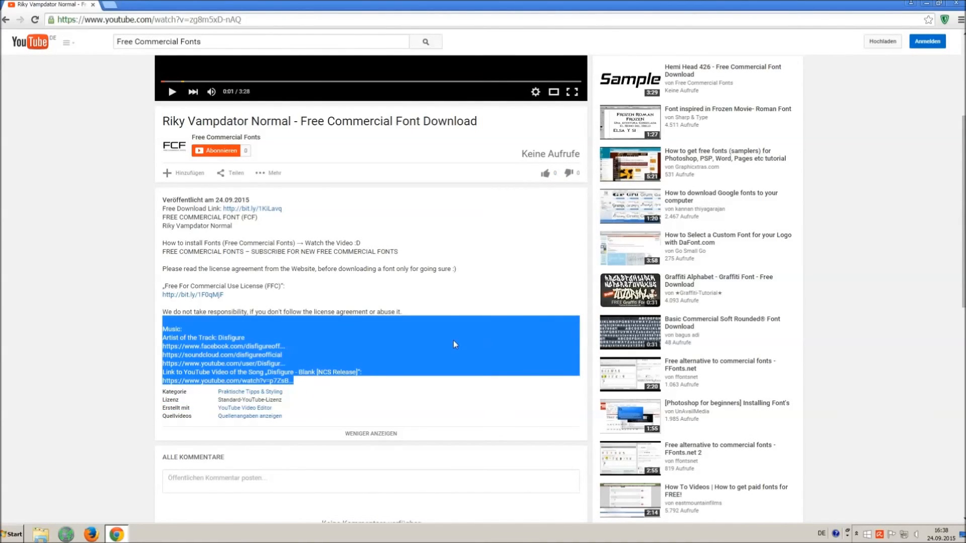